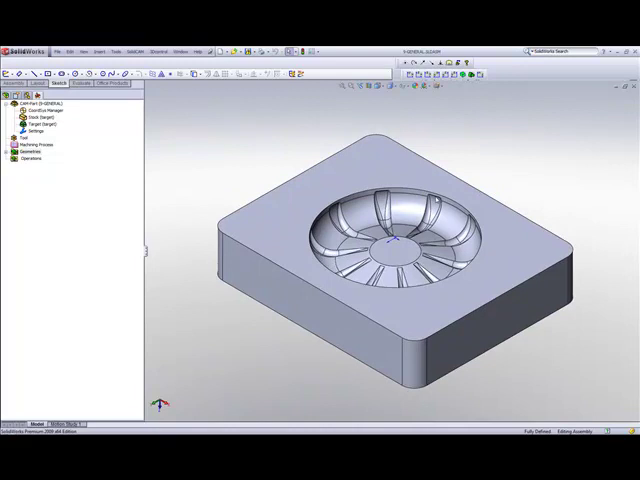
Step: Add a new HSS operation from the Operations menu and set its technology to Morph between Curves
scroll("up", 3)
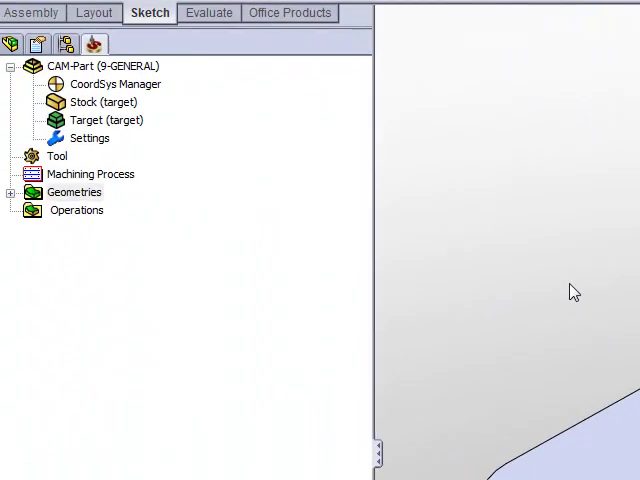
mouse_move(513, 282)
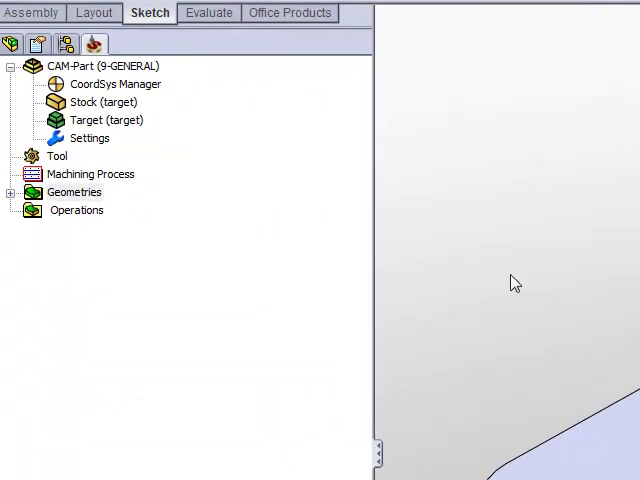
right_click(77, 210)
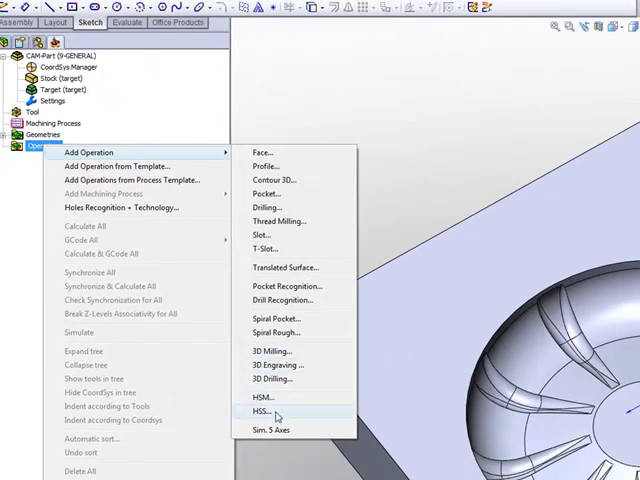
left_click(263, 413)
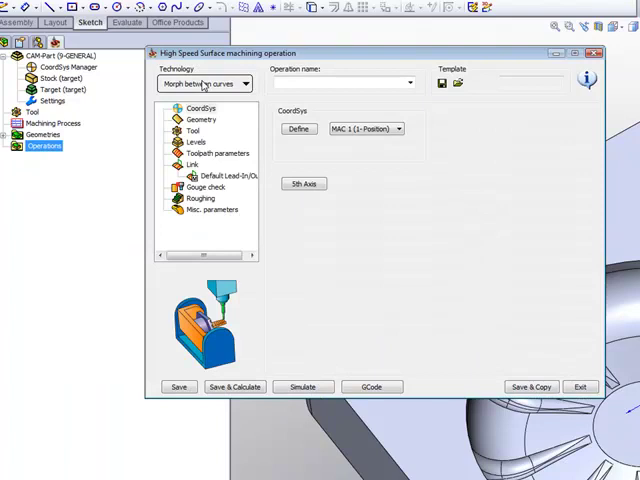
left_click(238, 83)
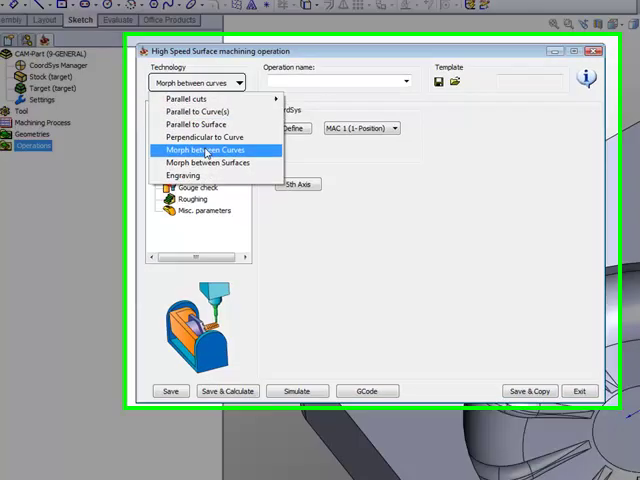
left_click(200, 149)
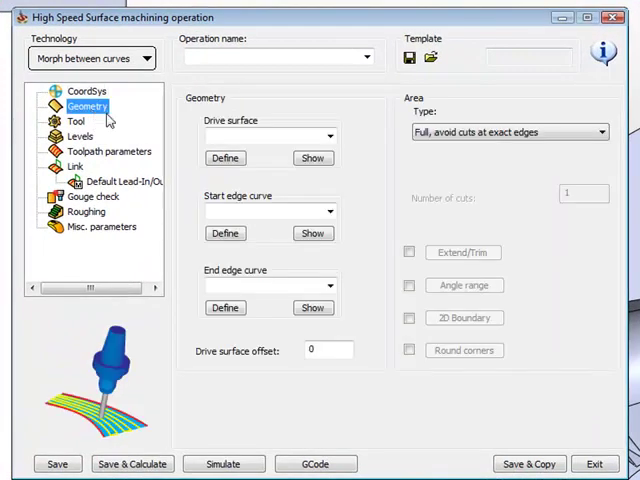
Step: Define the bowl faces as drive surface, then the start and end edge curves of the morph
left_click(328, 135)
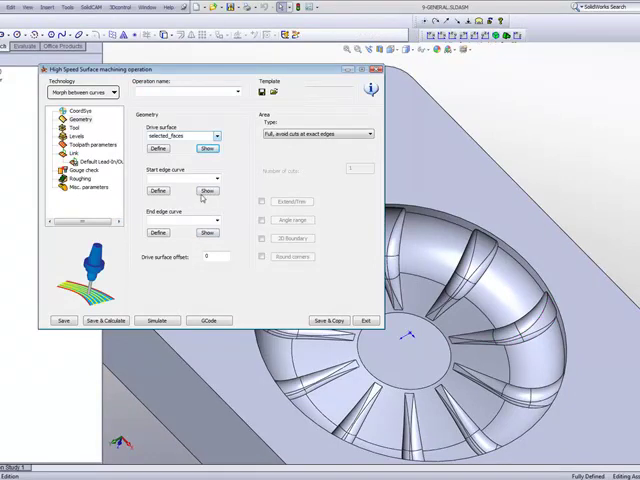
left_click(130, 113)
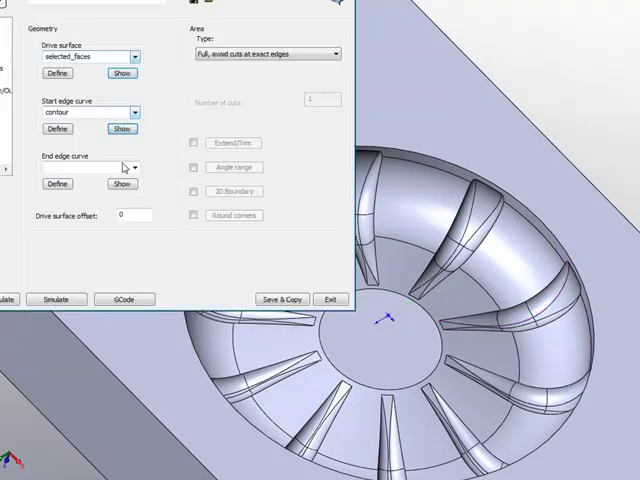
left_click(130, 167)
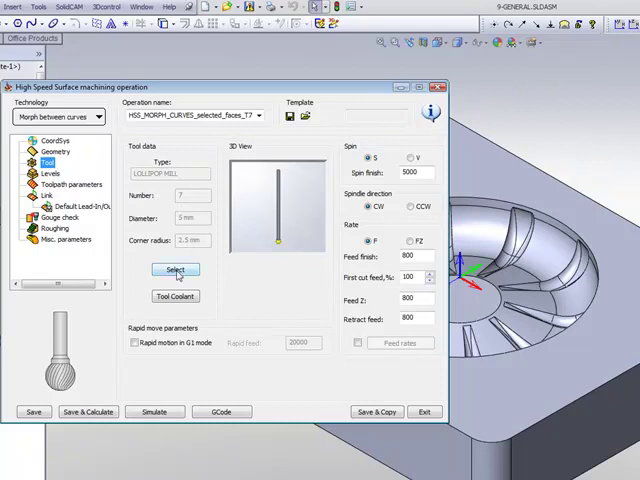
Step: Assign the 5 mm lollipop mill (tool 7) with 2.5 mm corner radius to the operation
left_click(175, 269)
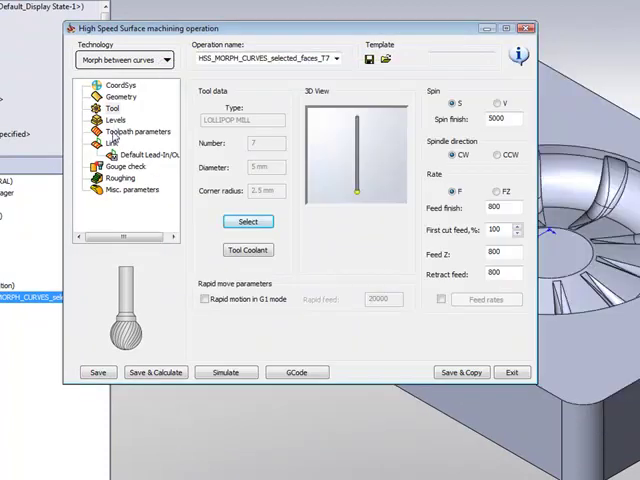
left_click(134, 131)
type(".2")
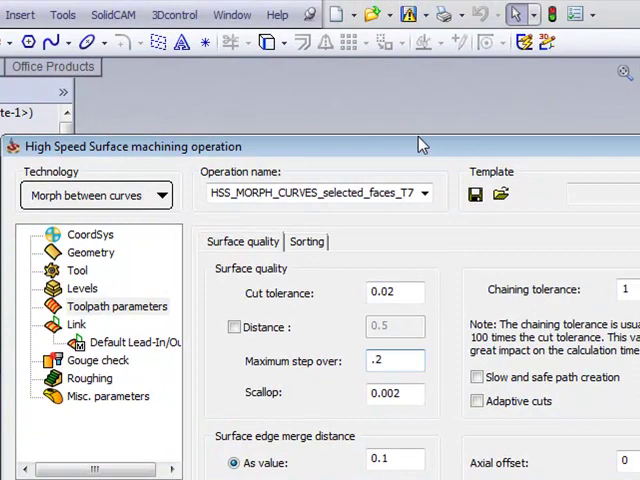
Step: With maximum step over at 0.2, move on to the operation's Link settings
left_click(76, 321)
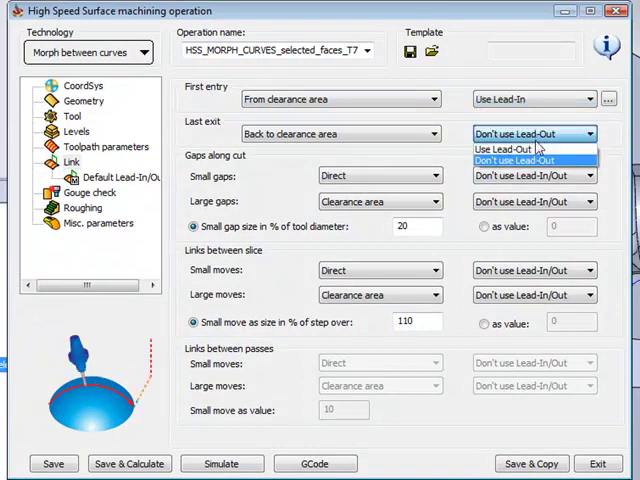
Step: Set Last exit to Use Lead-Out, Large gaps to Direct and slice Large moves to Direct
left_click(527, 147)
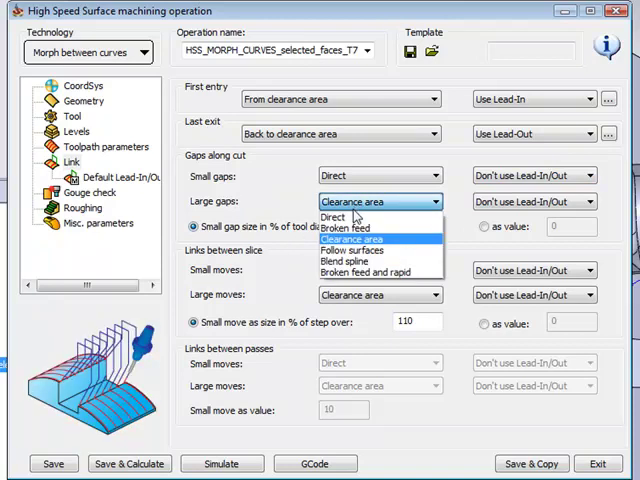
left_click(334, 217)
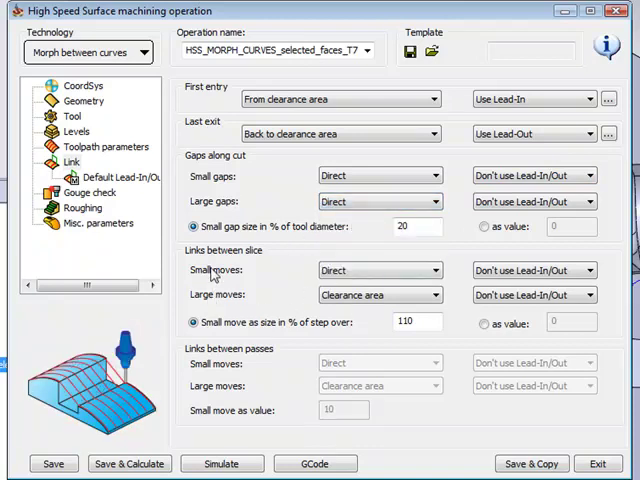
left_click(430, 294)
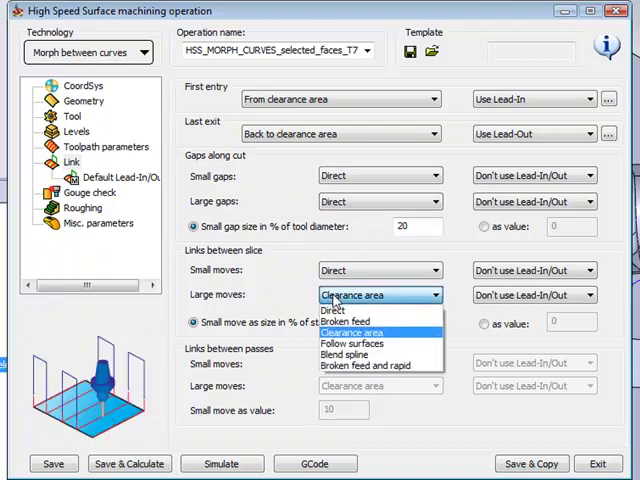
left_click(345, 309)
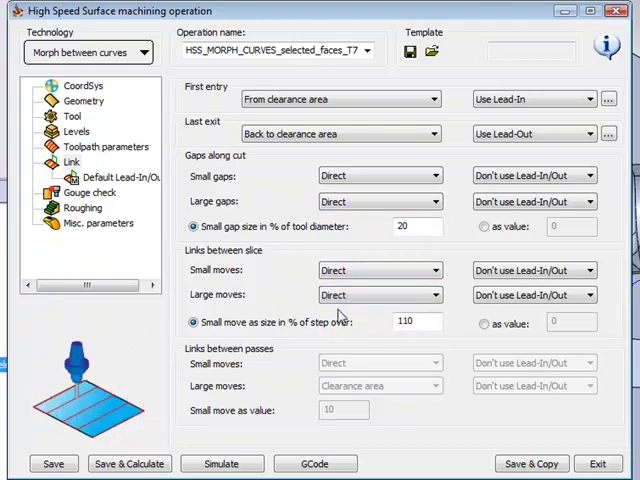
left_click(118, 176)
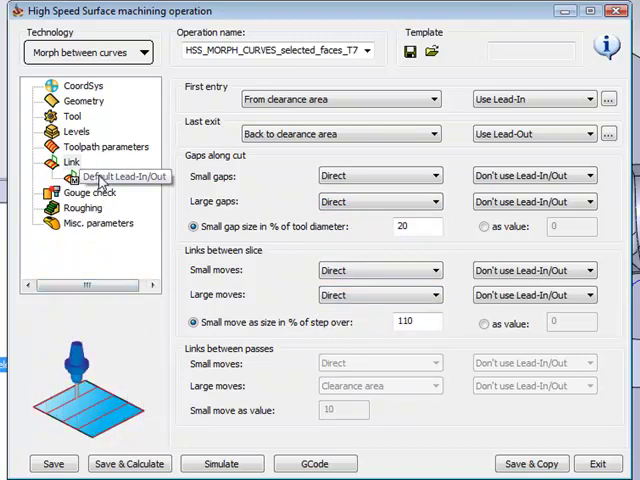
Step: Set the default lead-in type to Vertical tang. arc, lead-out matching the lead-in
left_click(114, 177)
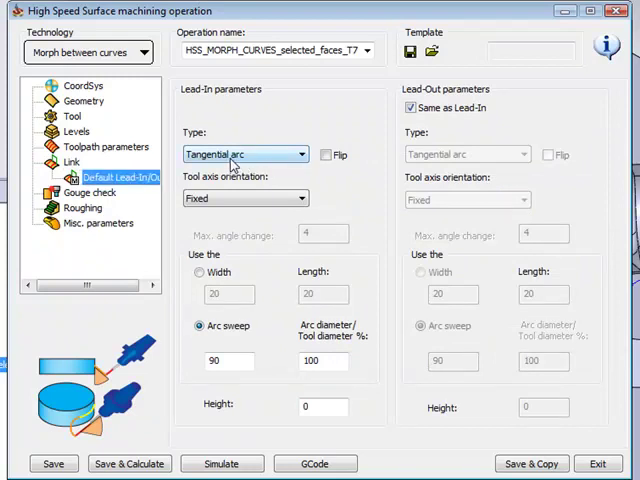
left_click(303, 154)
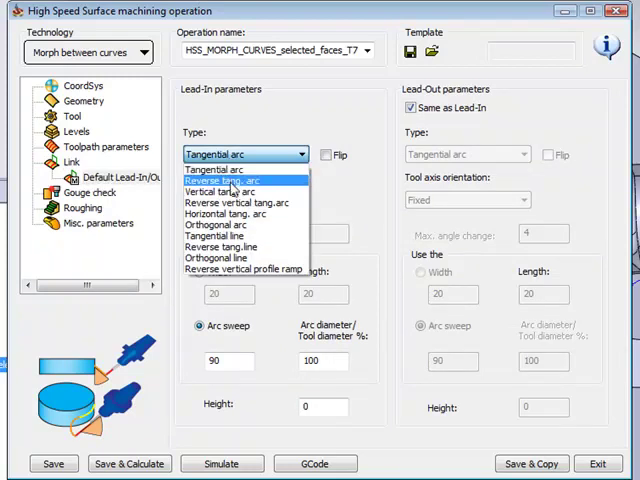
mouse_move(230, 191)
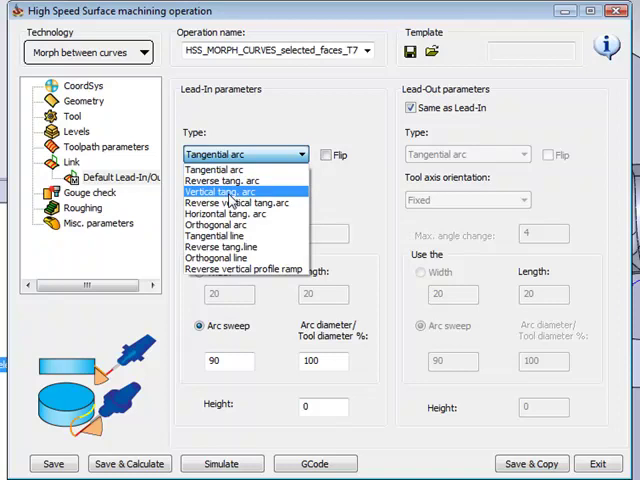
left_click(231, 191)
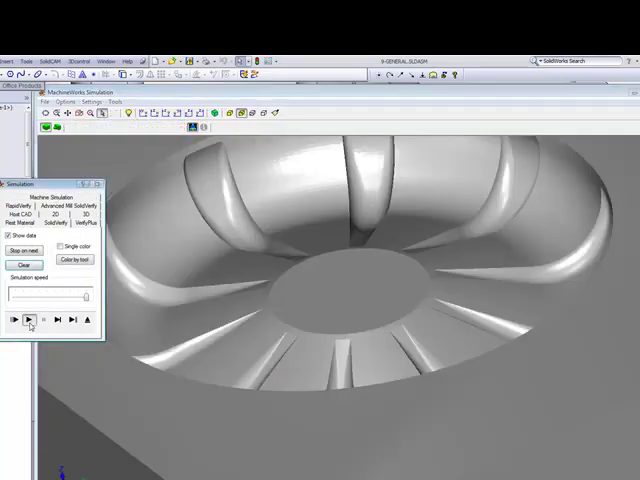
Step: Play the SolidVerify simulation of the lollipop tool cutting the undercut bowl faces
left_click(30, 319)
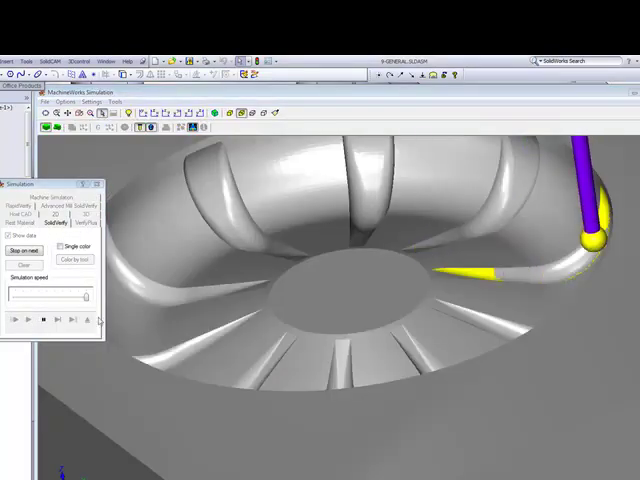